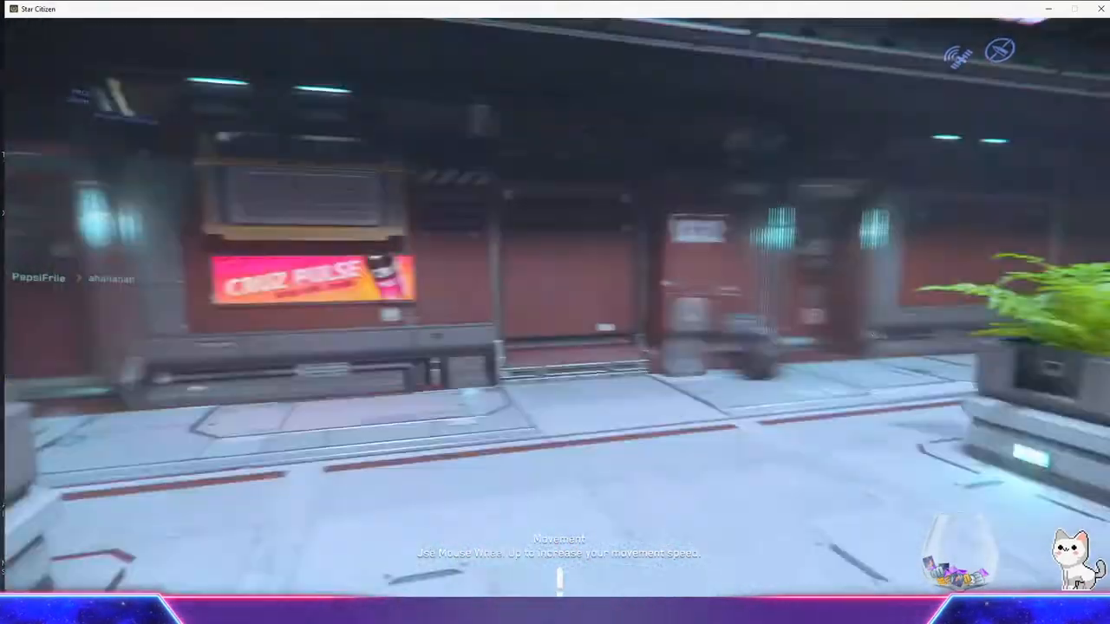
mouse_move(555, 312)
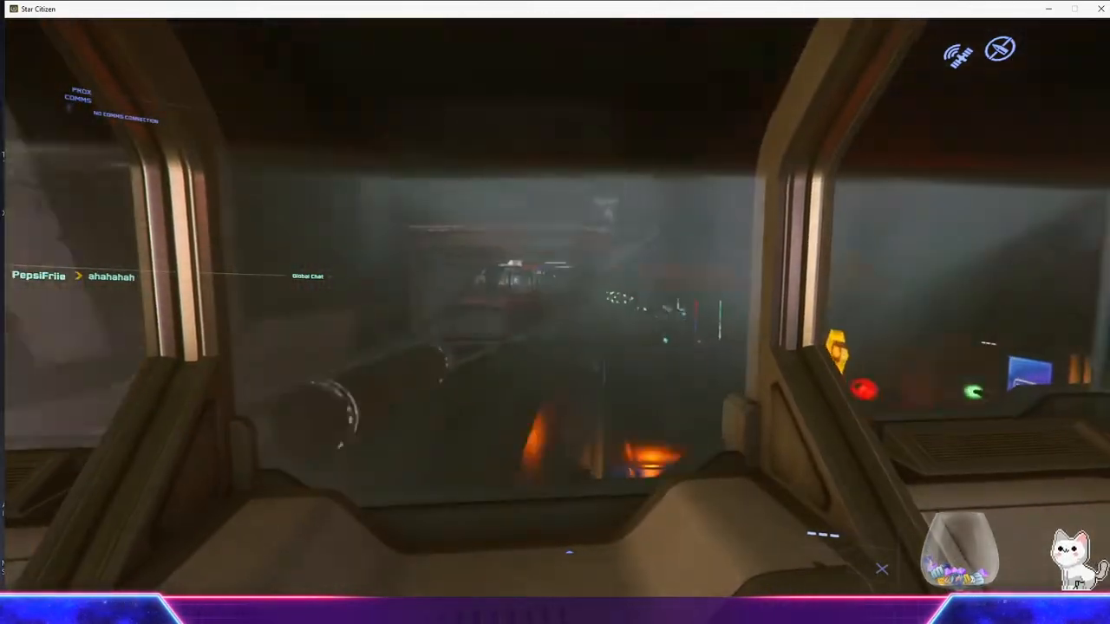
mouse_move(555, 312)
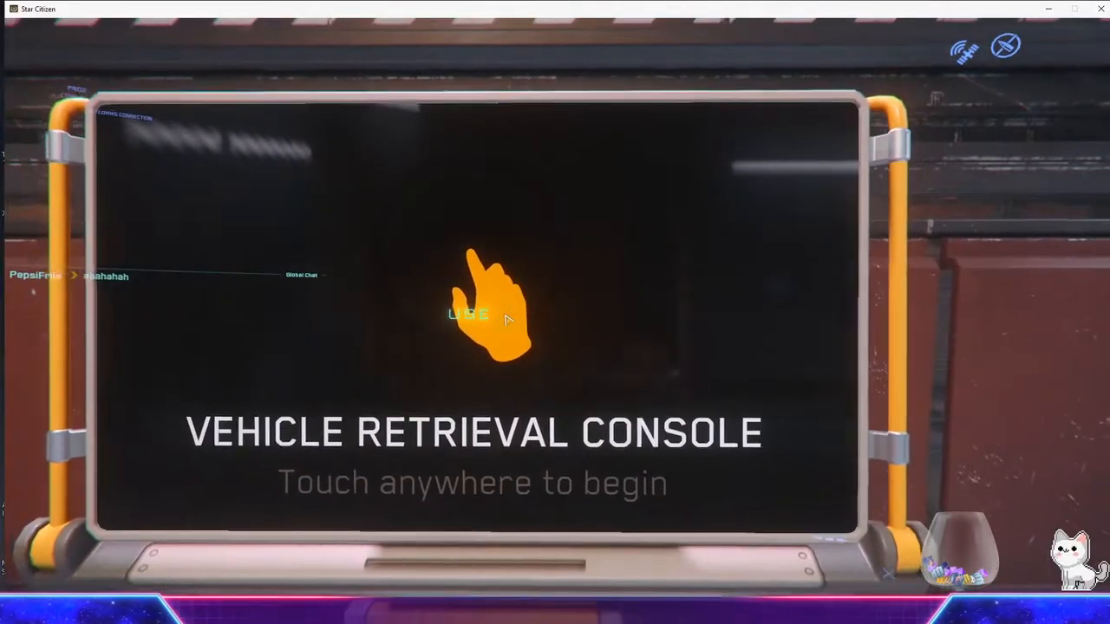
Retrieve the MISC Prospector to a hangar from the Area18 vehicle retrieval console
click(473, 312)
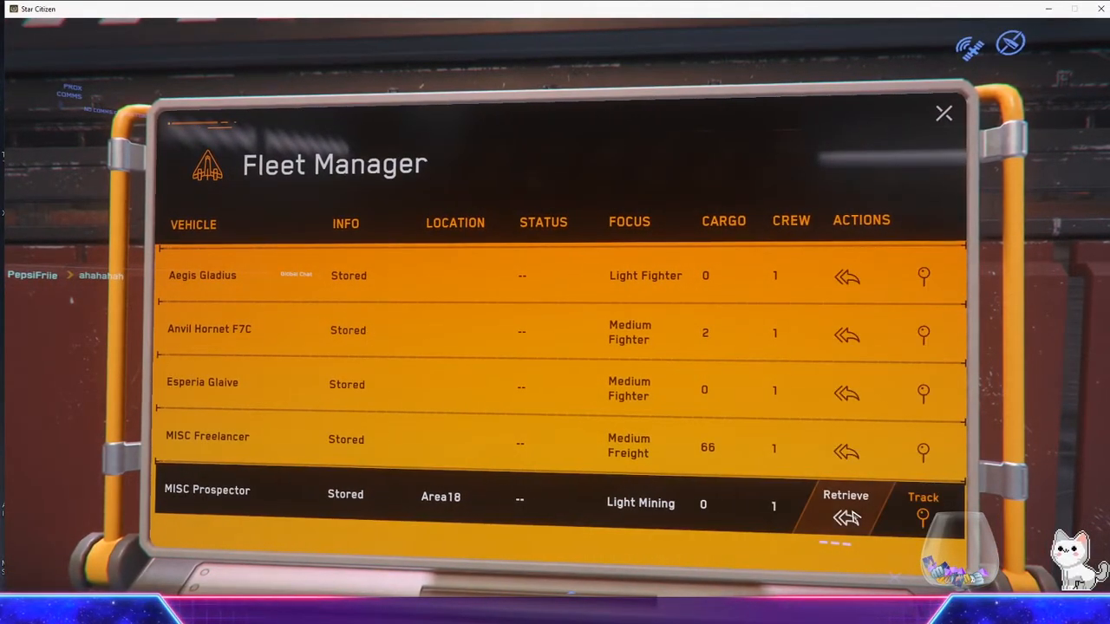
click(846, 512)
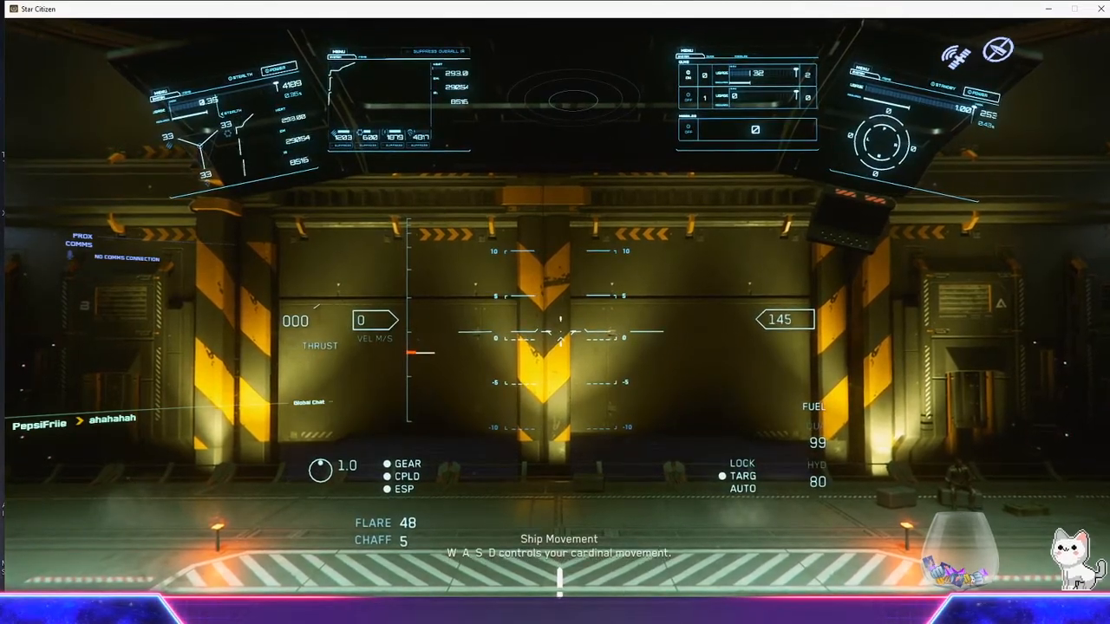
Hail Area18 Landing Services from the contacts screen for launch clearance
key(f1)
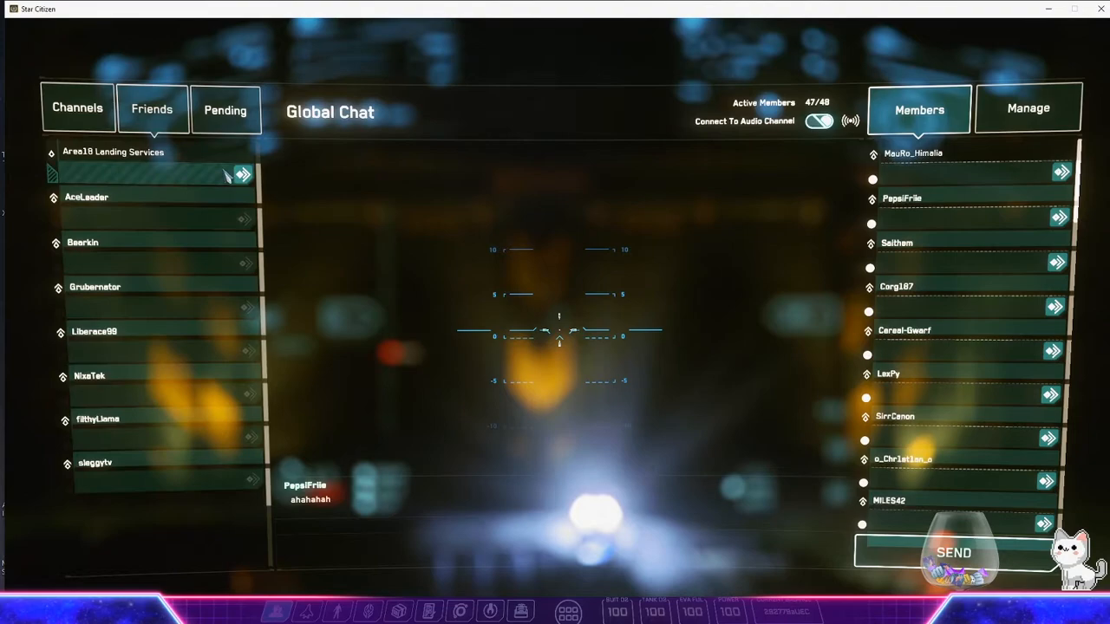
click(242, 174)
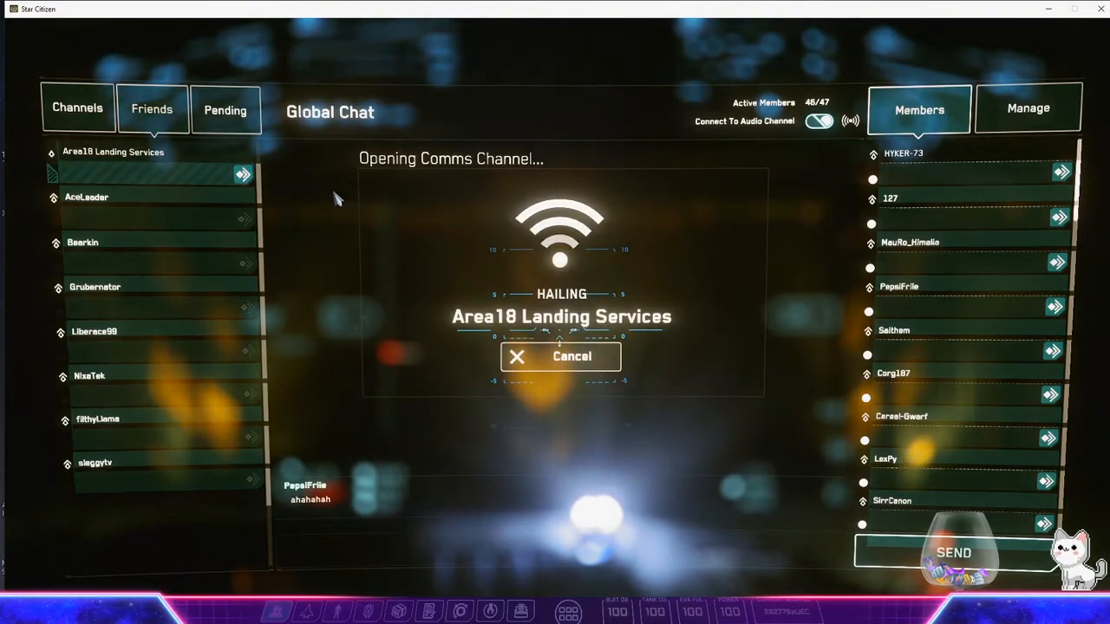
mouse_move(424, 220)
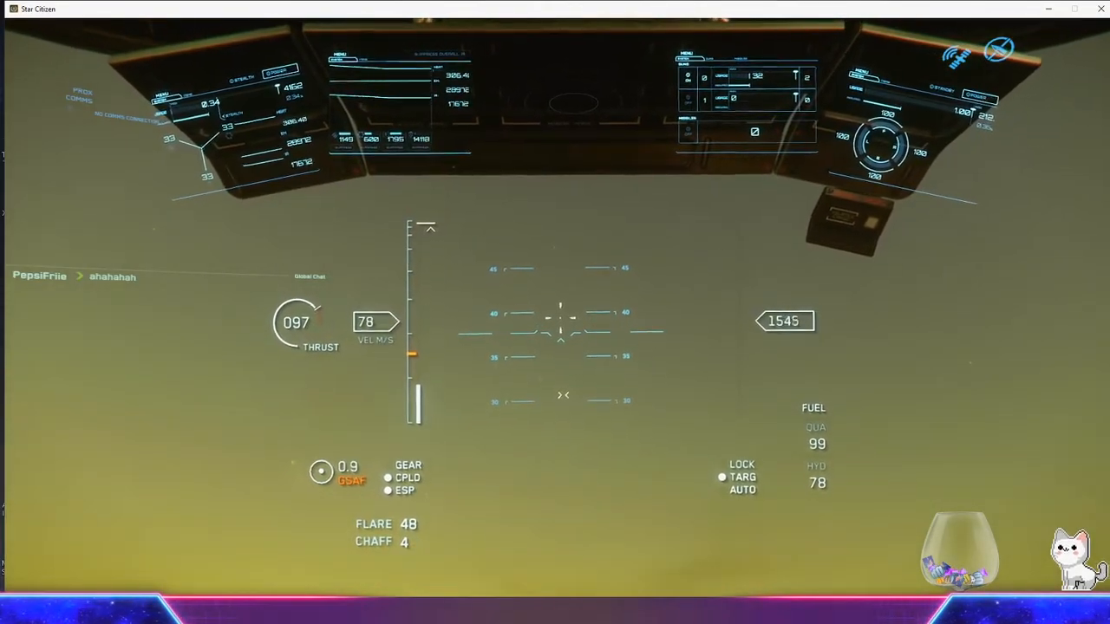
Open the mobiGlas personal network overview after flying out of the atmosphere
key(f1)
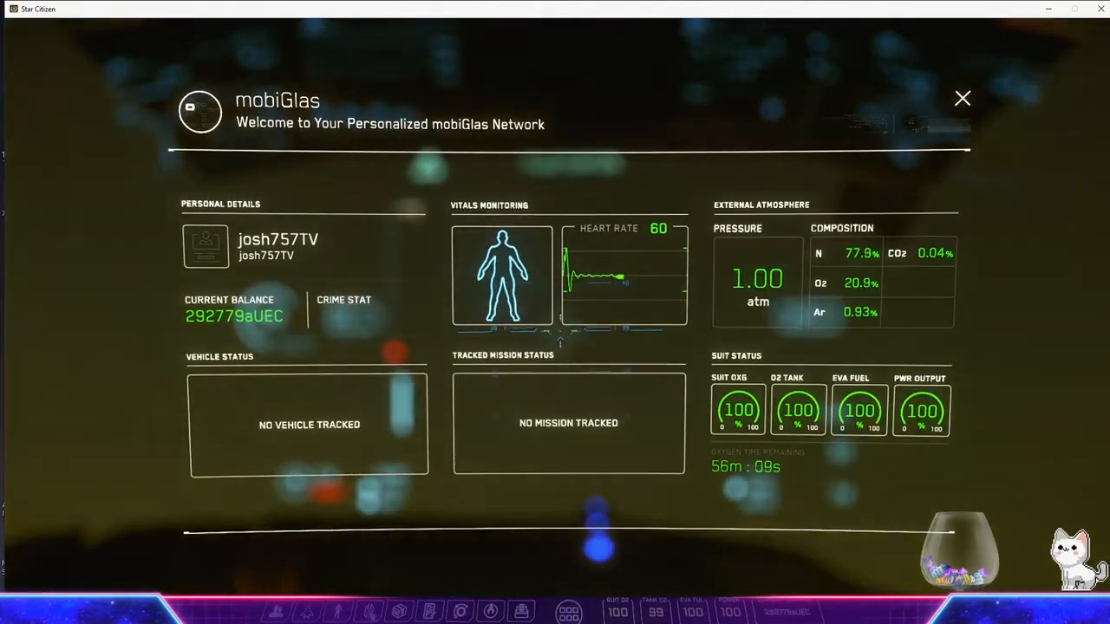